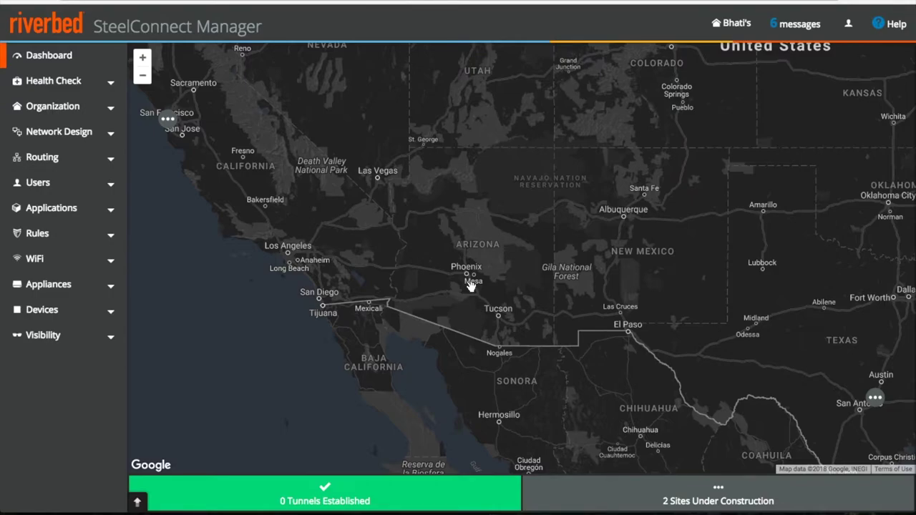
mouse_move(513, 161)
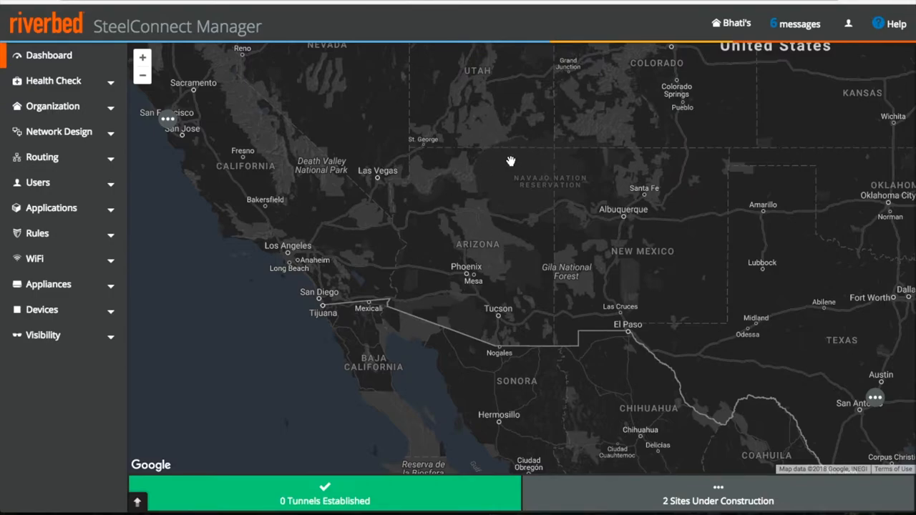
mouse_move(59, 131)
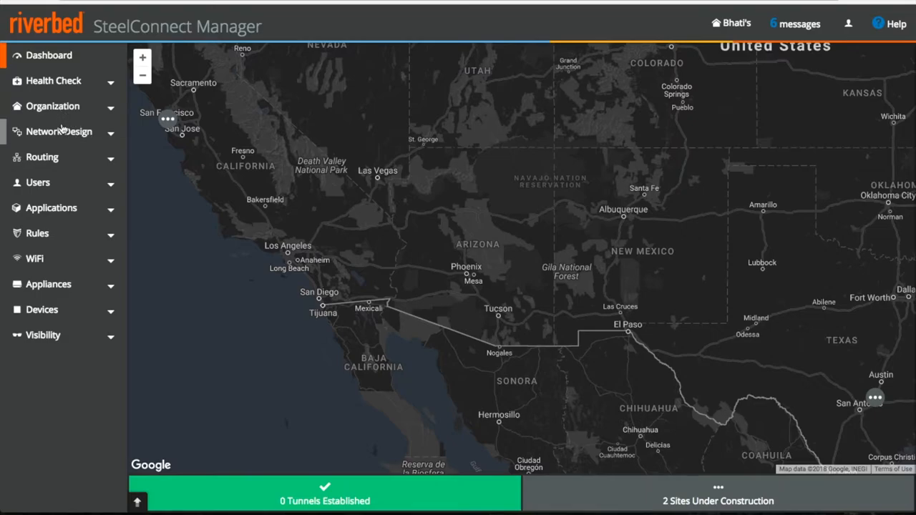
View the Network Design sites list, briefly check HQ's info, and return to the table.
click(58, 131)
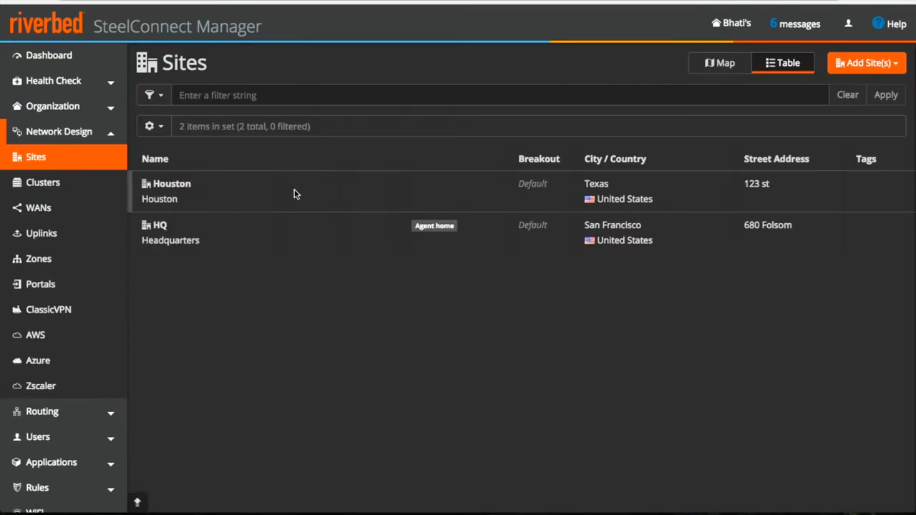
mouse_move(309, 195)
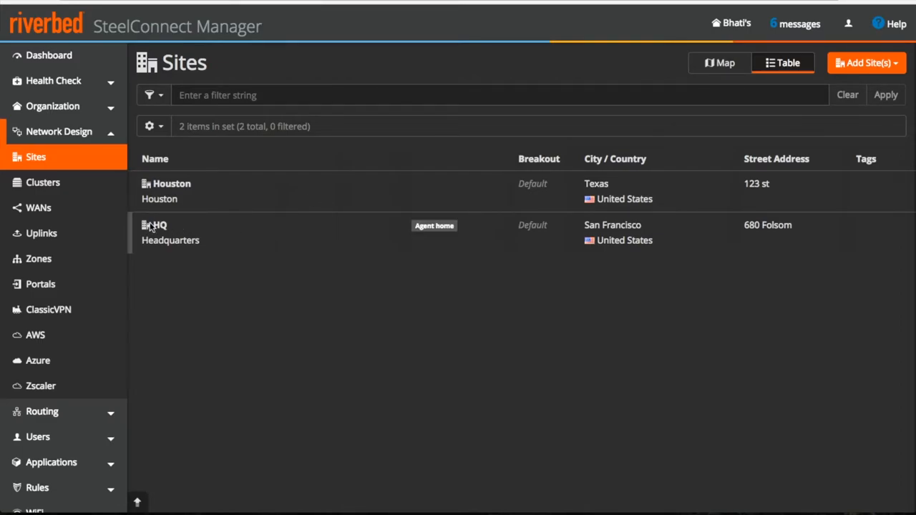
mouse_move(283, 263)
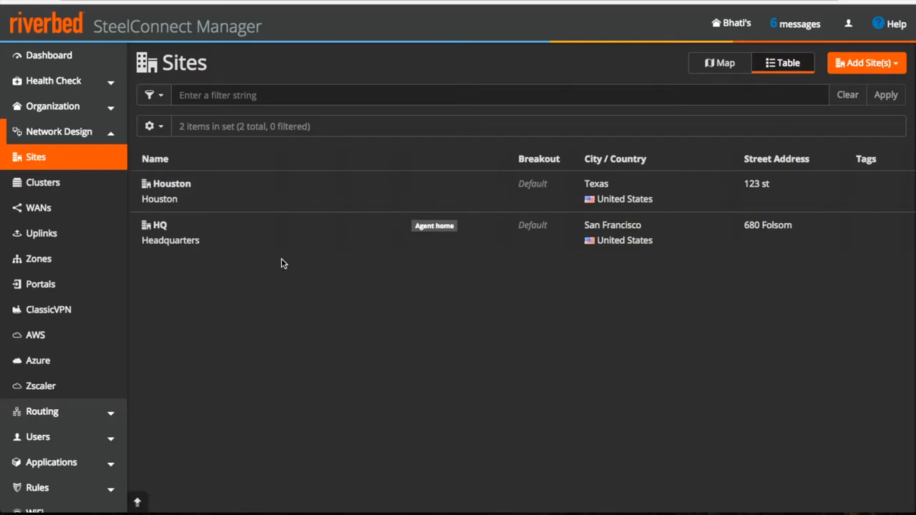
click(159, 232)
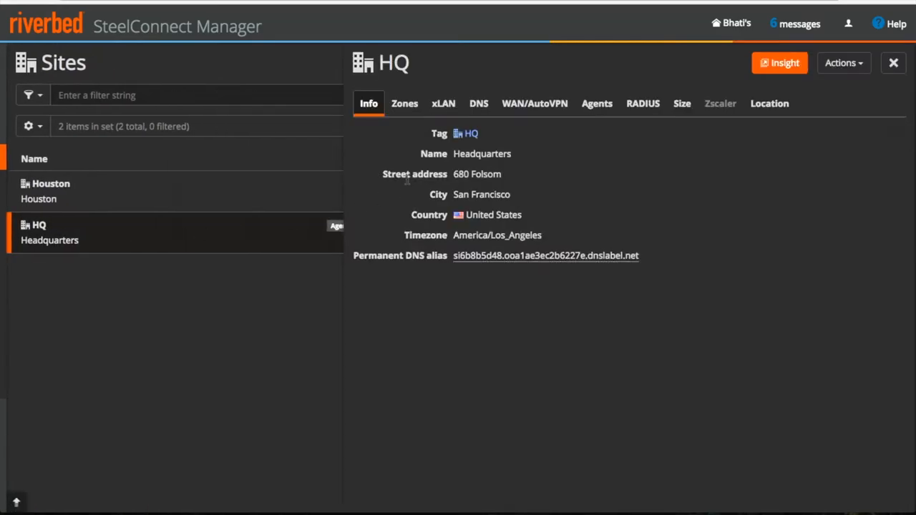
mouse_move(522, 236)
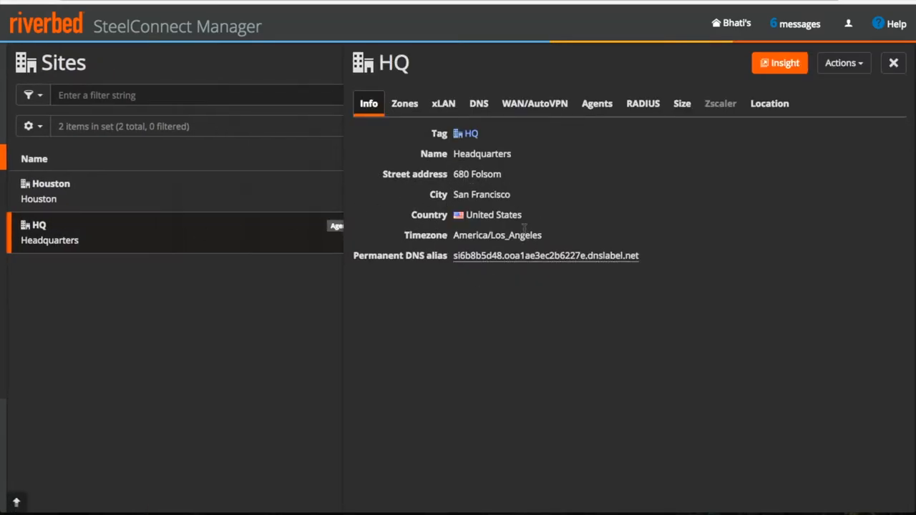
mouse_move(857, 120)
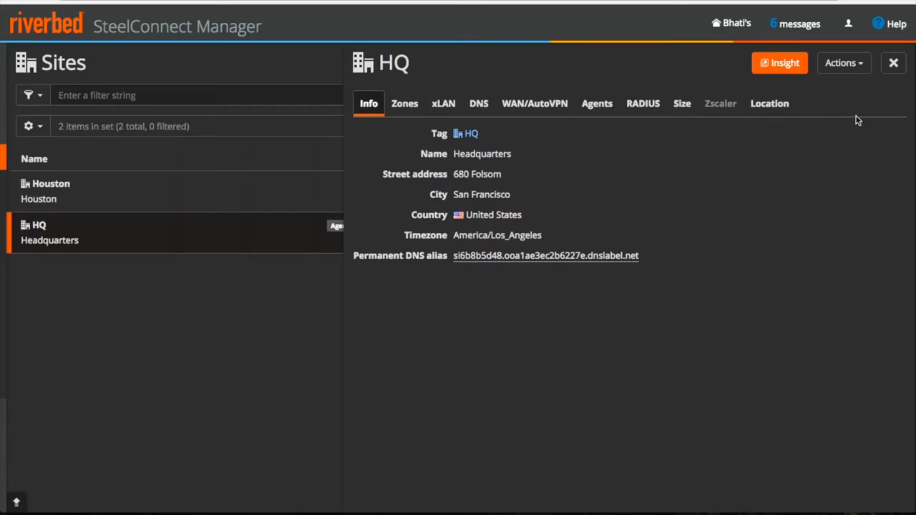
click(890, 63)
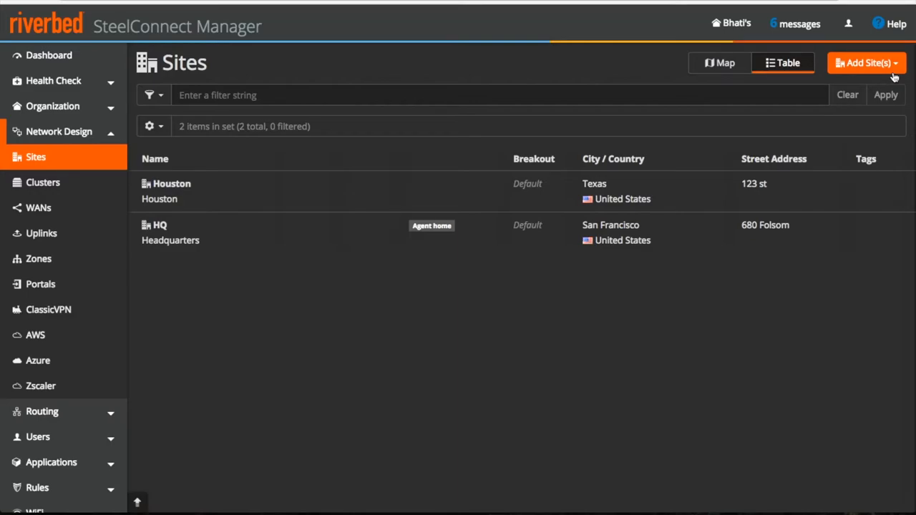
Add a single new site named Heaven at street 12, city san fran, and submit it.
click(867, 63)
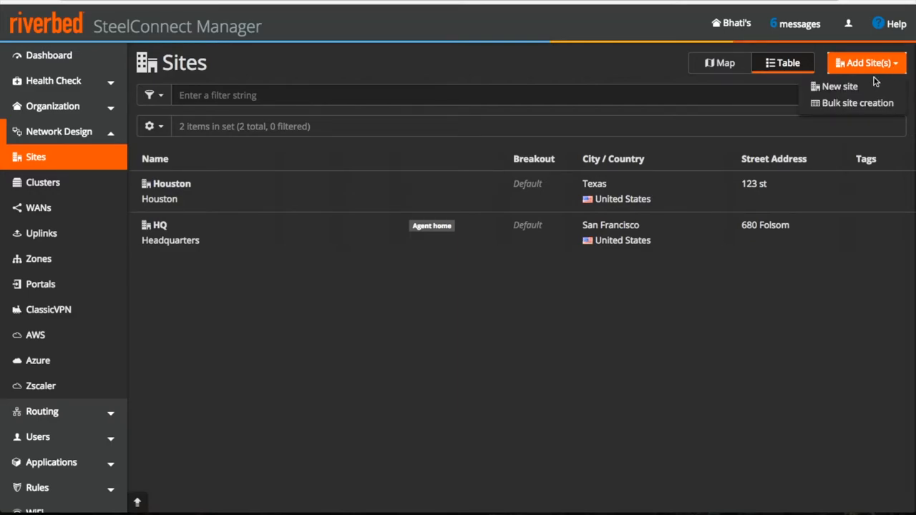
click(840, 85)
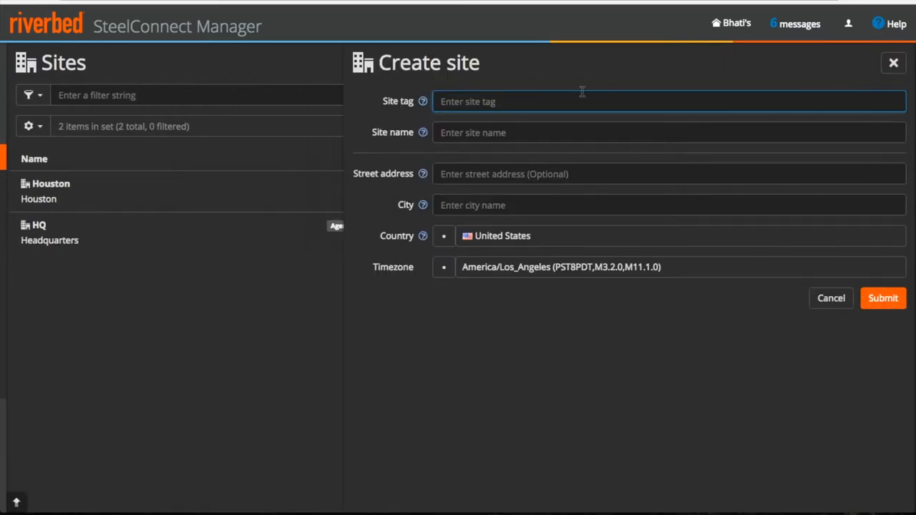
text(Heaven)
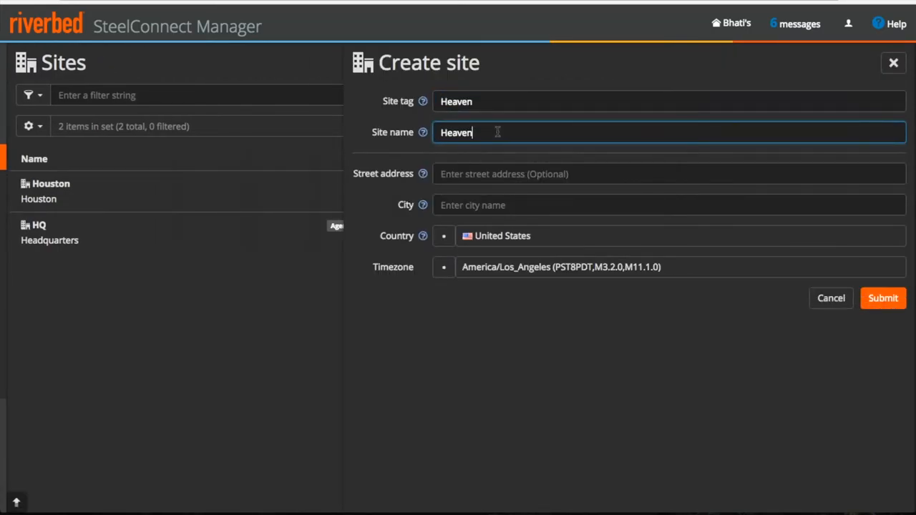
text(123 st)
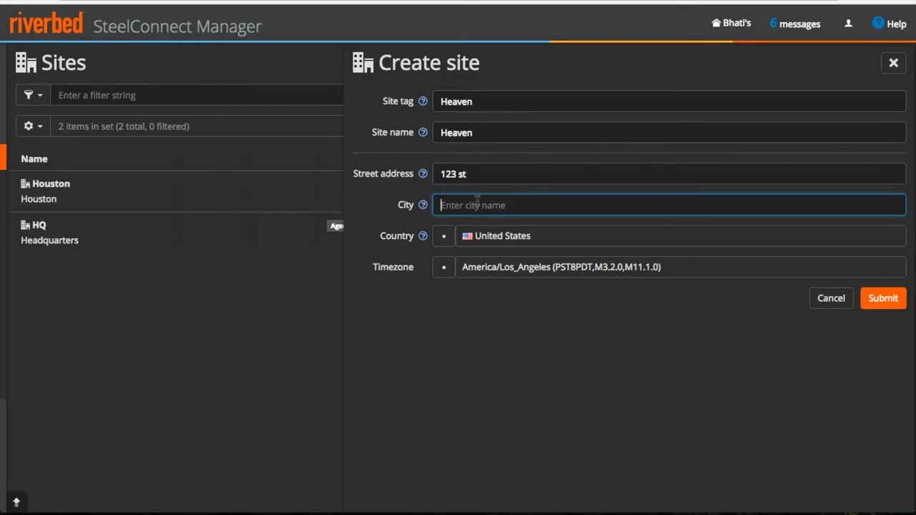
text(san fran)
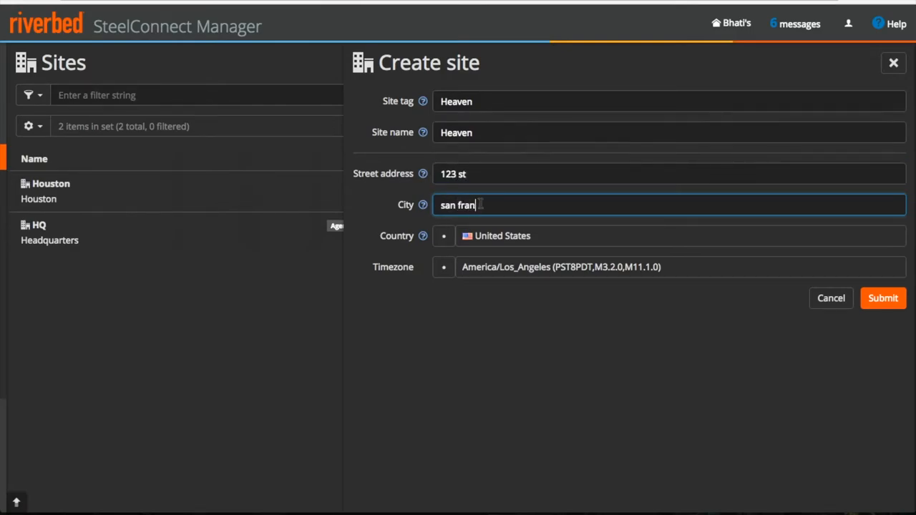
click(883, 297)
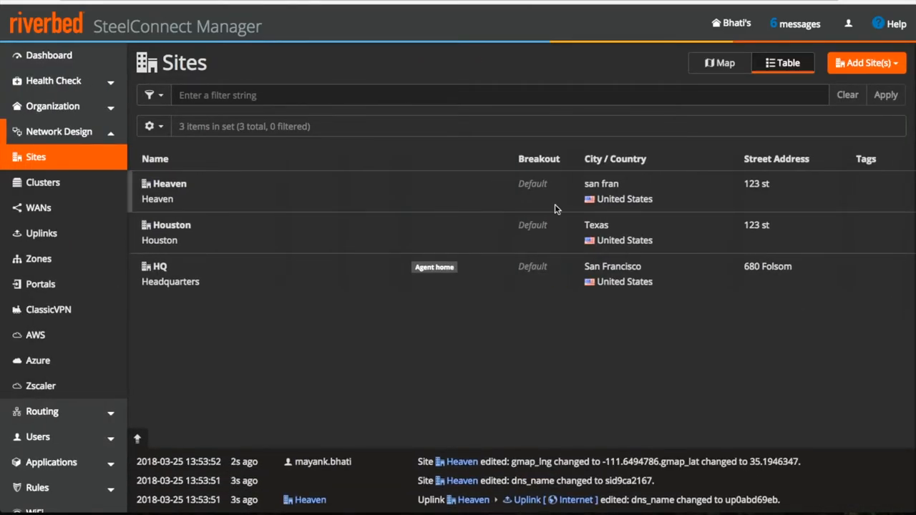
click(867, 63)
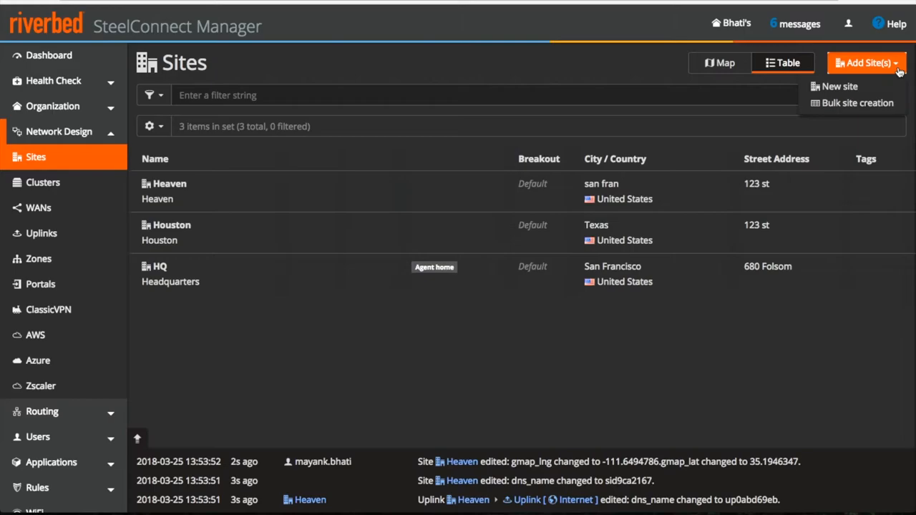
click(855, 103)
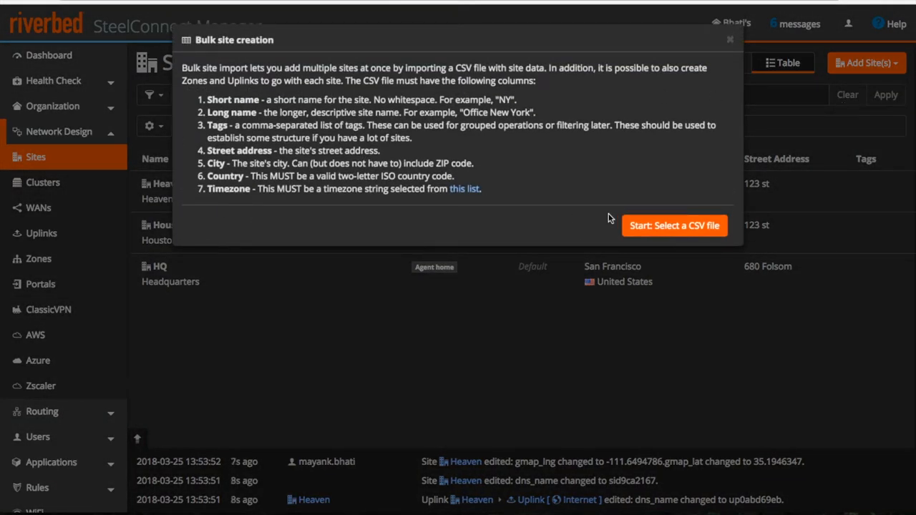
click(727, 40)
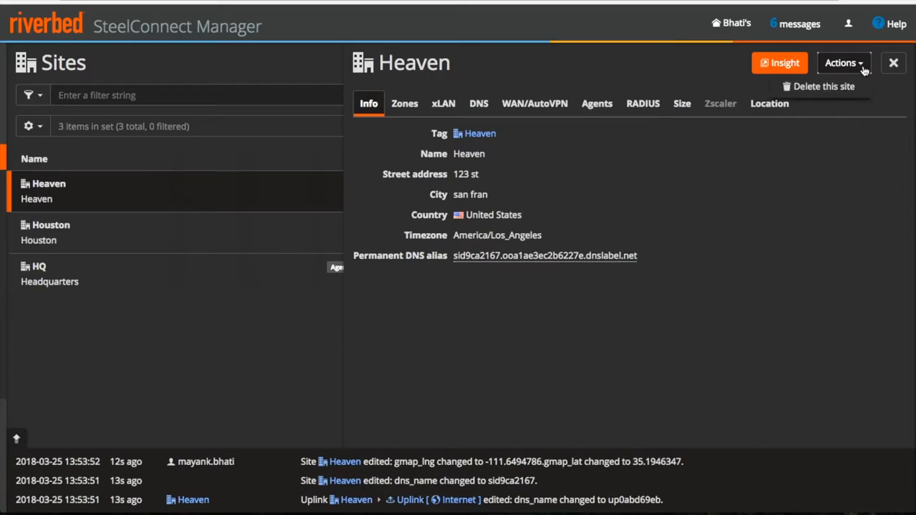
mouse_move(839, 89)
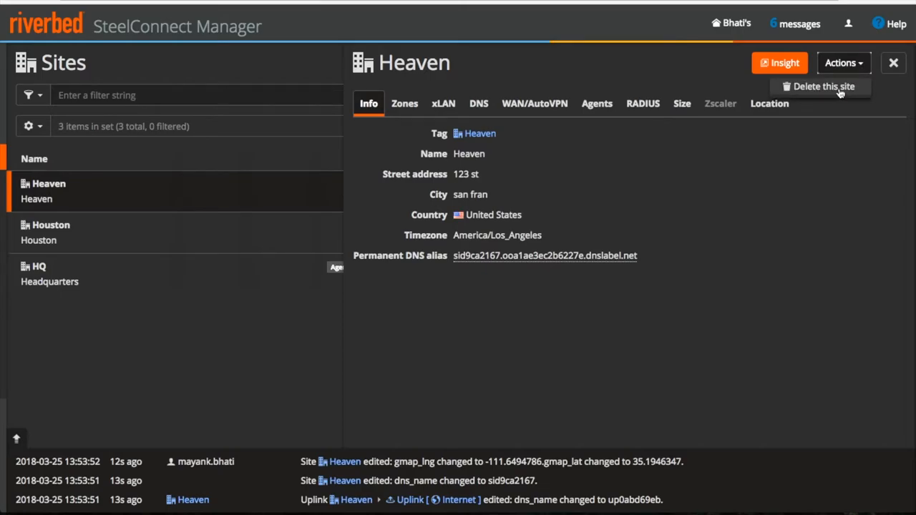
Delete the Heaven site and confirm, leaving only Houston and HQ.
click(823, 86)
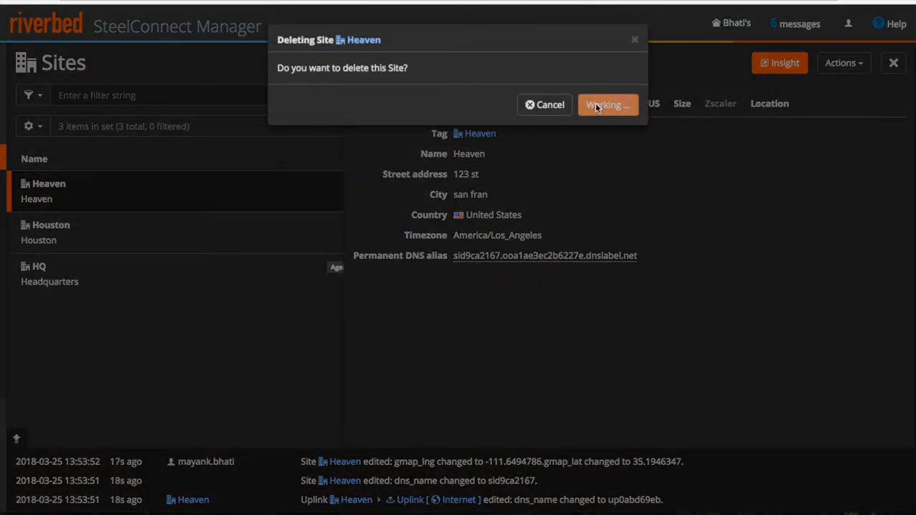
click(606, 104)
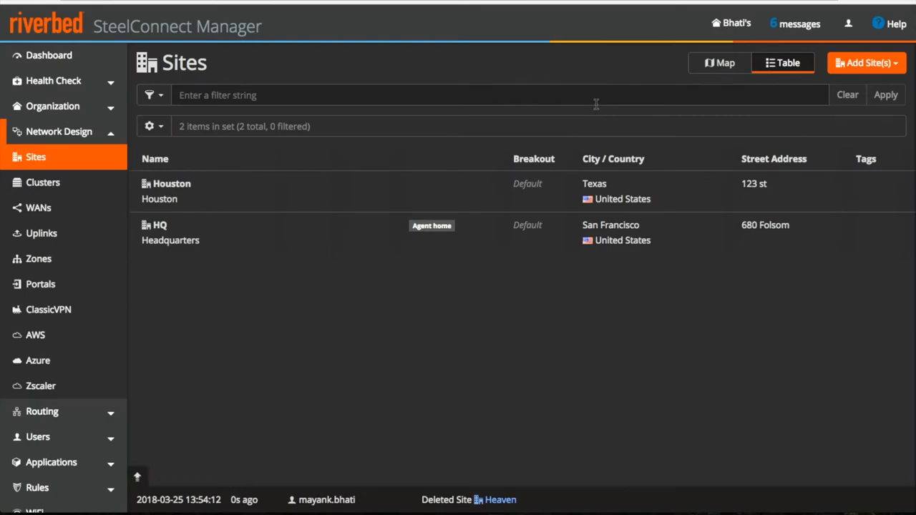
mouse_move(804, 84)
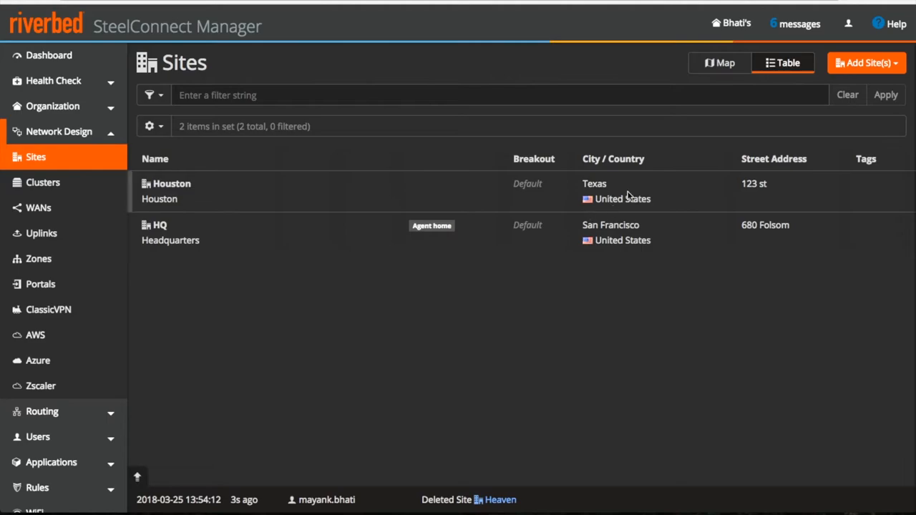
Filter the sites by the string HQ and show the result as a table list.
click(718, 63)
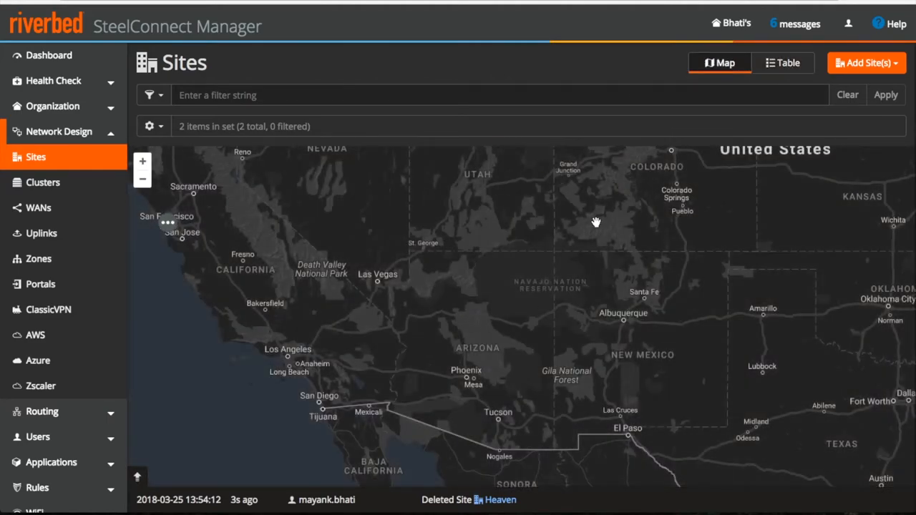
mouse_move(56, 174)
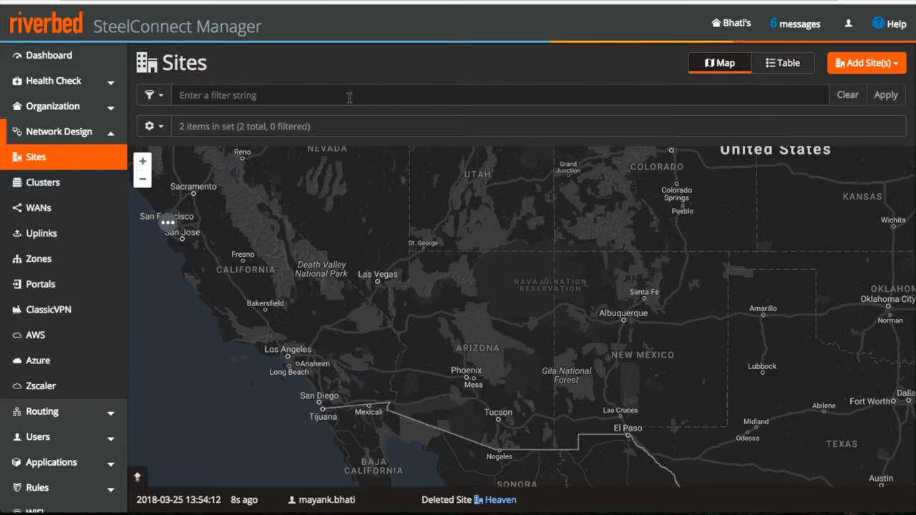
click(346, 94)
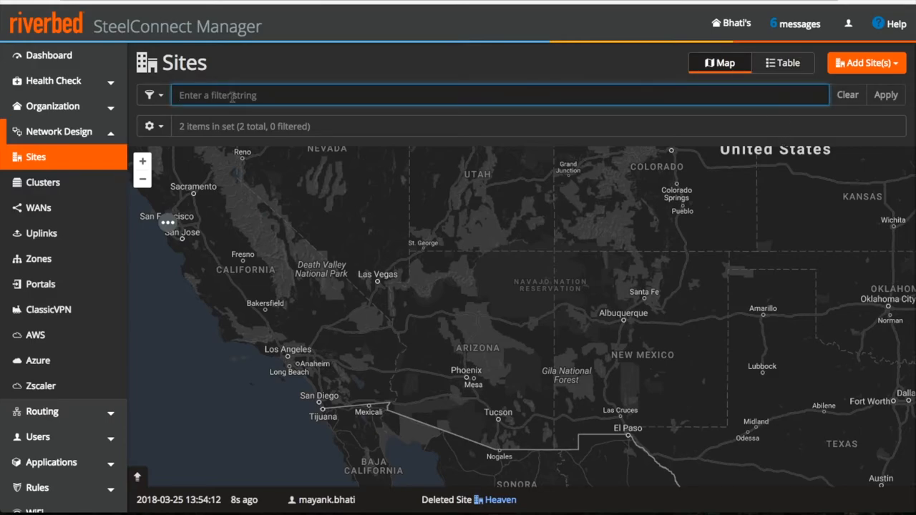
text(HQ)
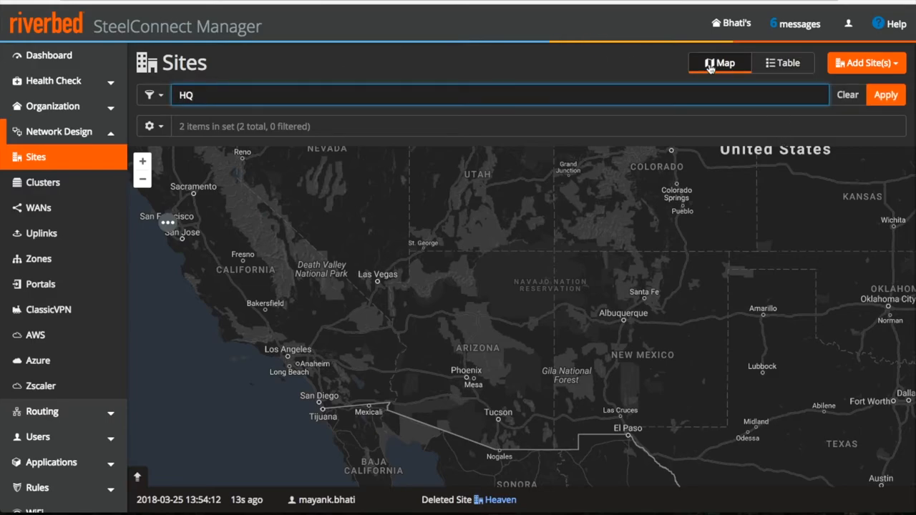
click(884, 94)
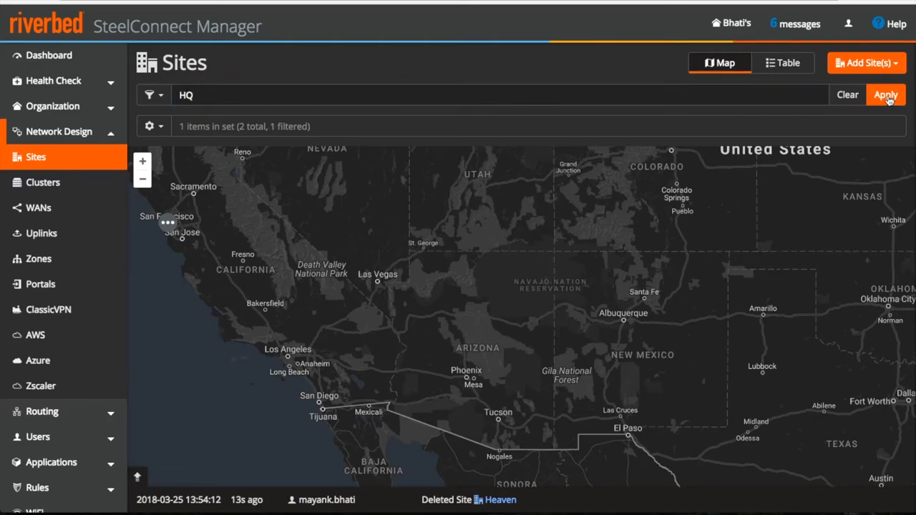
click(784, 63)
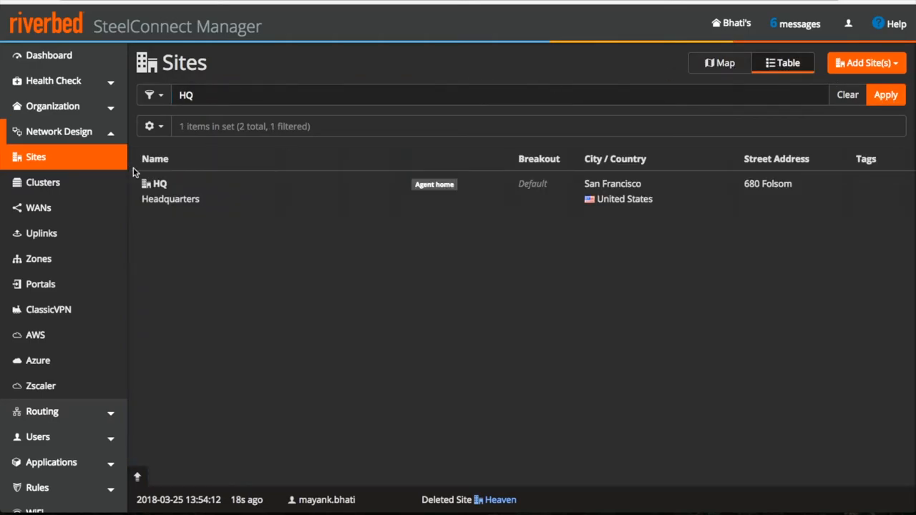
Review HQ's remote zones, discarding the additional-zone picker without changes.
click(165, 192)
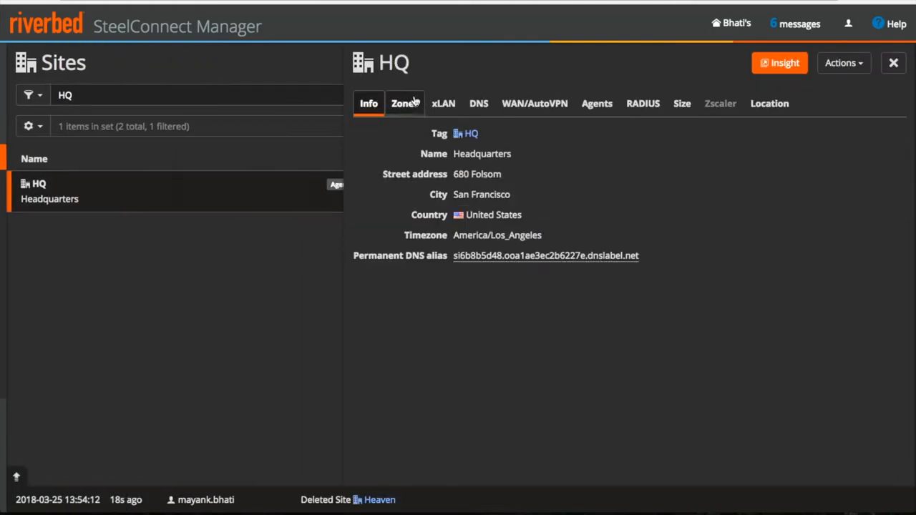
click(404, 103)
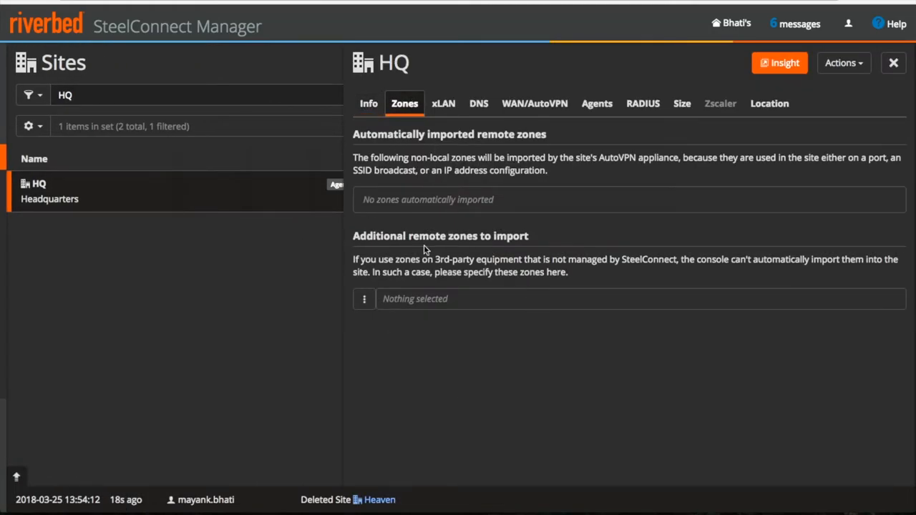
mouse_move(479, 302)
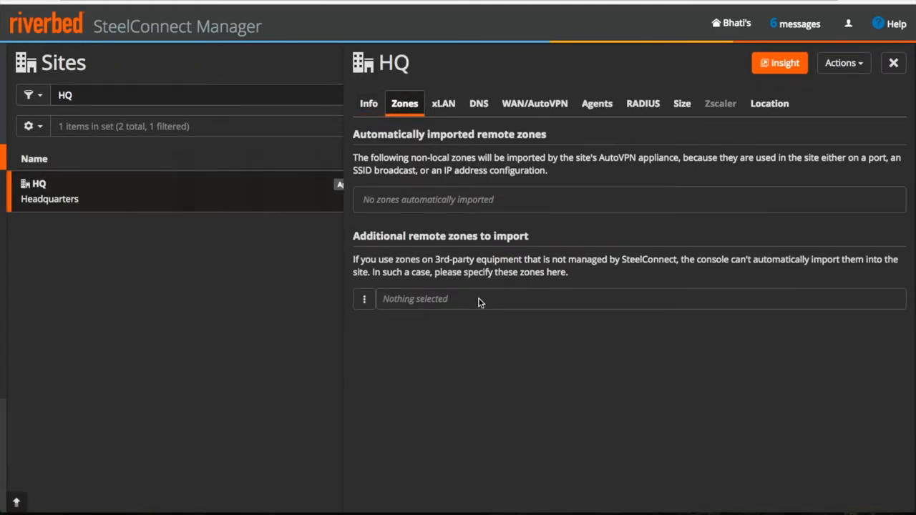
mouse_move(441, 223)
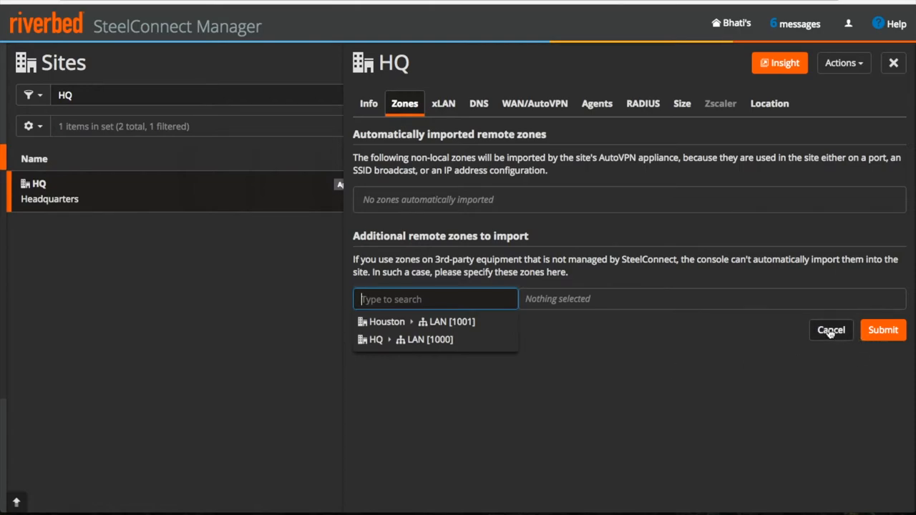
click(830, 329)
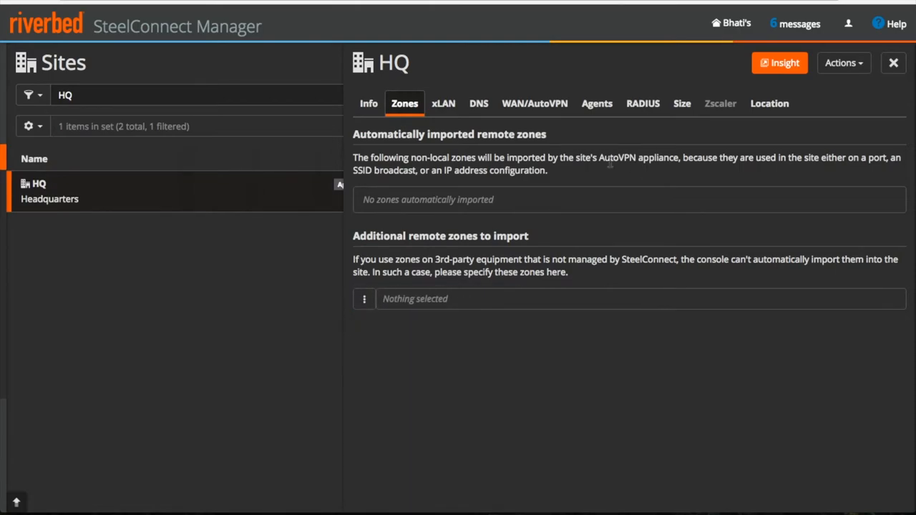
mouse_move(444, 103)
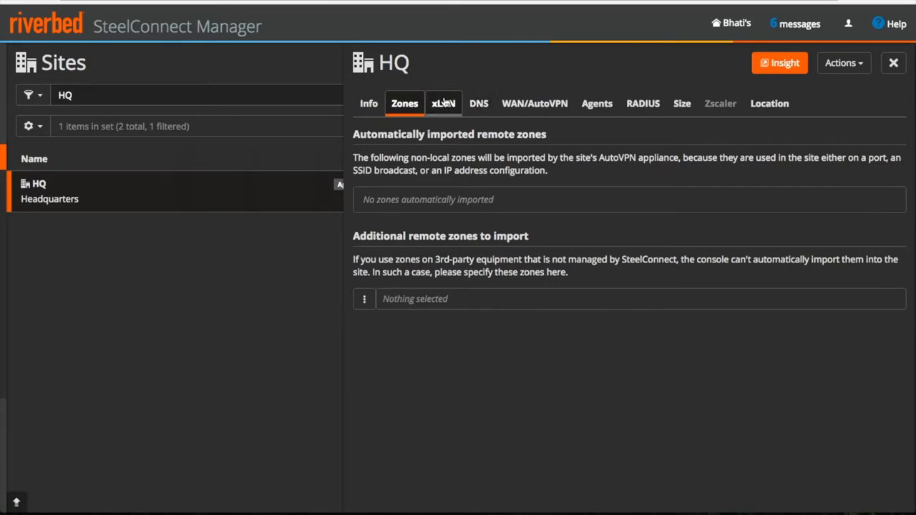
Switch HQ's xLAN operation on and then back off.
click(442, 103)
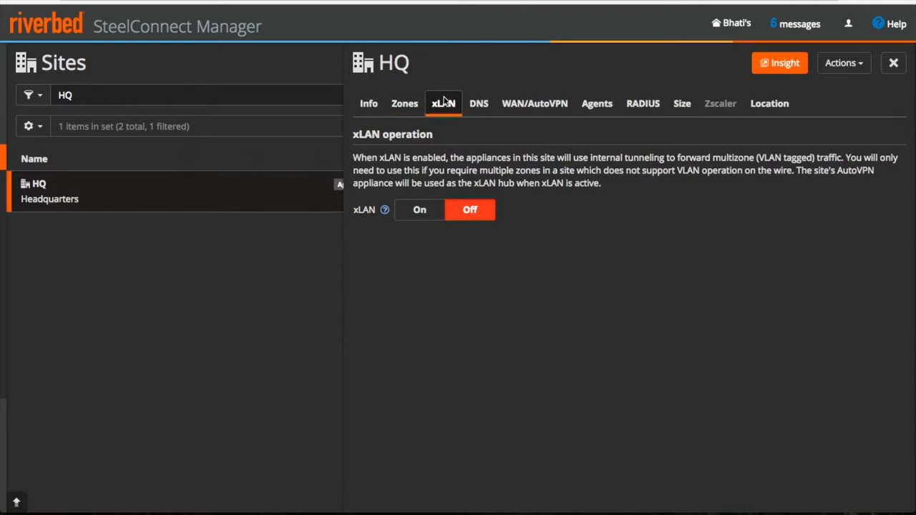
mouse_move(384, 209)
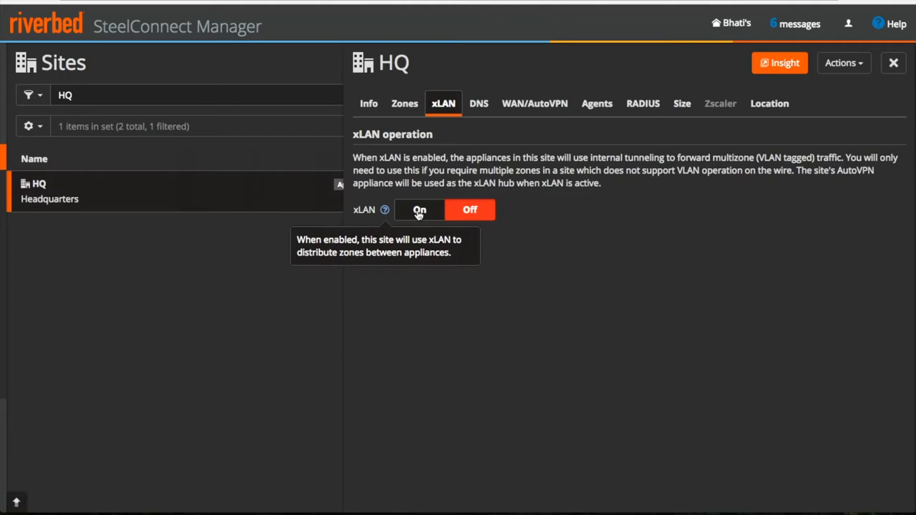
click(418, 209)
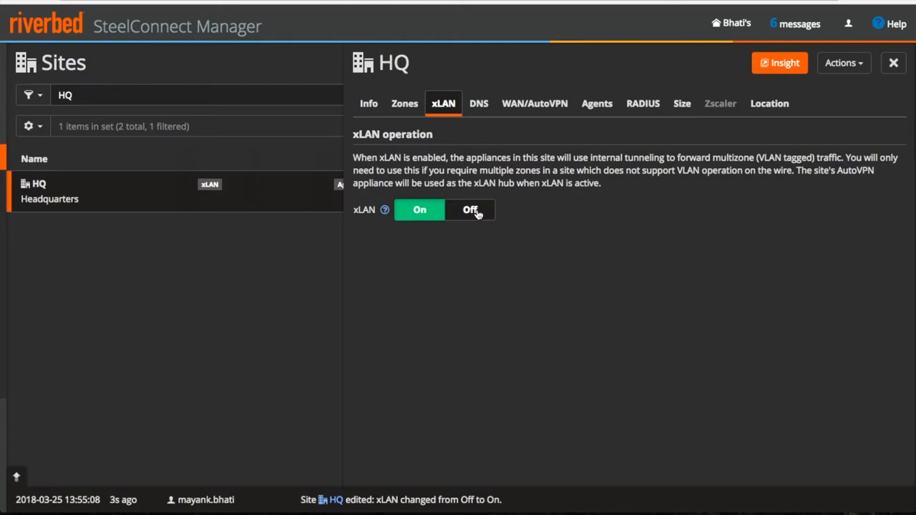
click(470, 209)
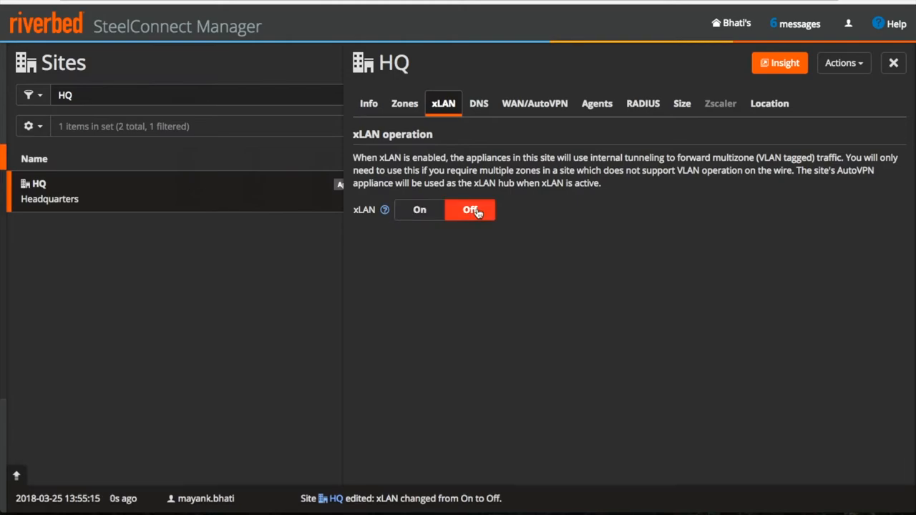
click(477, 103)
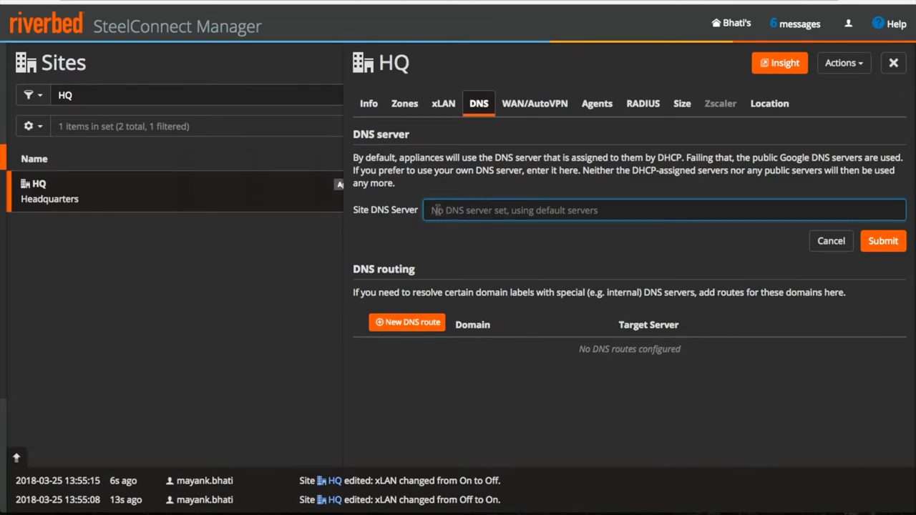
mouse_move(532, 242)
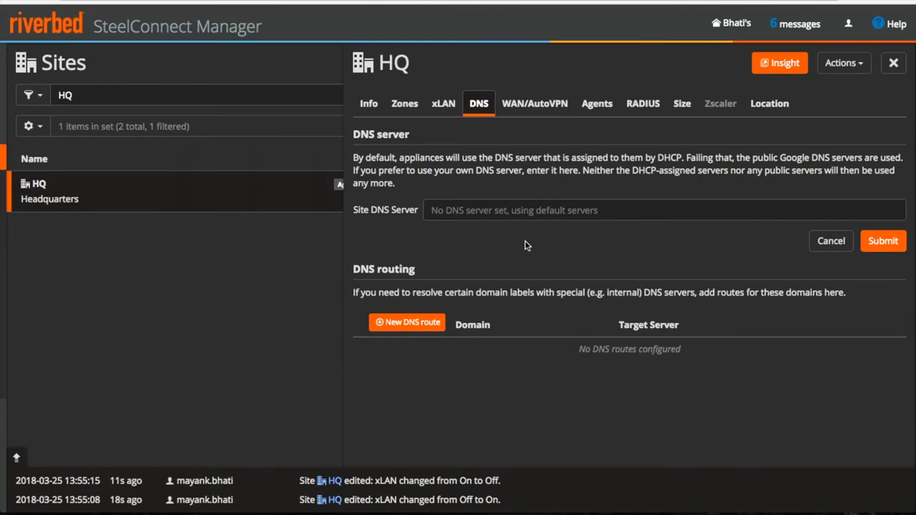
Start a custom site DNS server and abandon adding a DNS route.
click(501, 209)
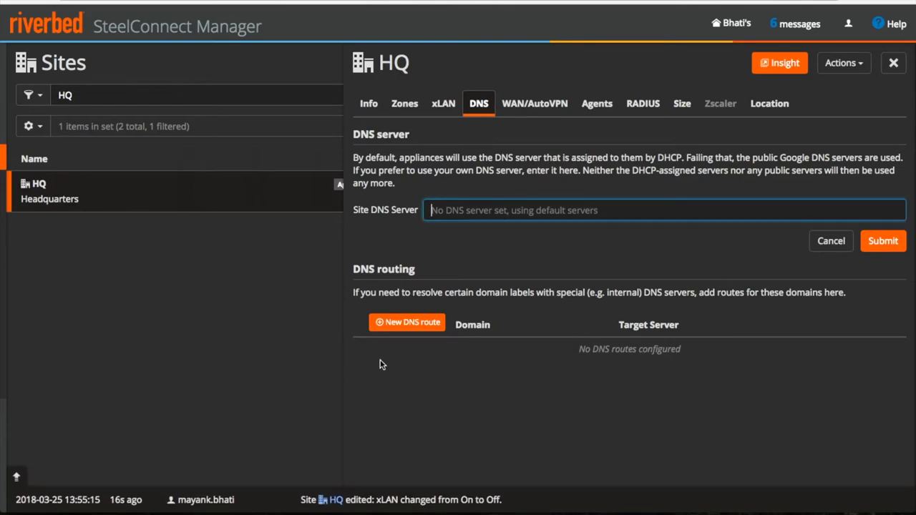
mouse_move(437, 386)
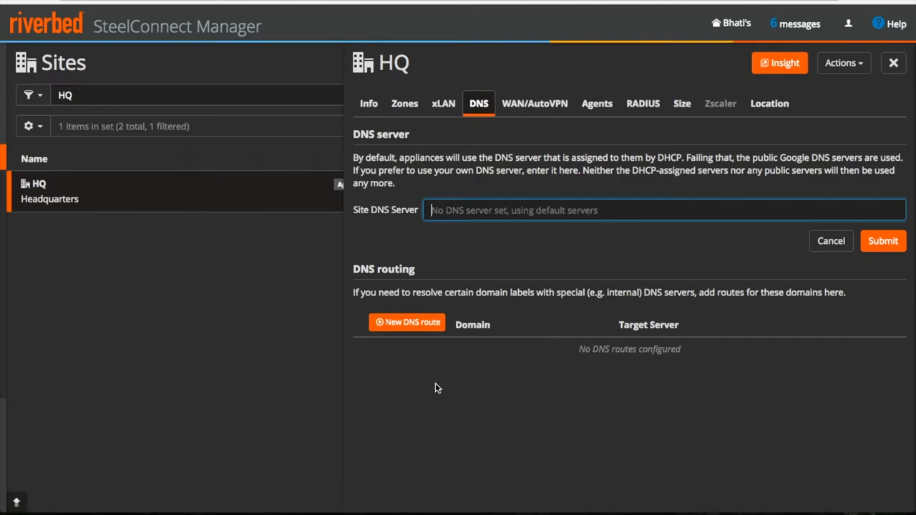
mouse_move(407, 321)
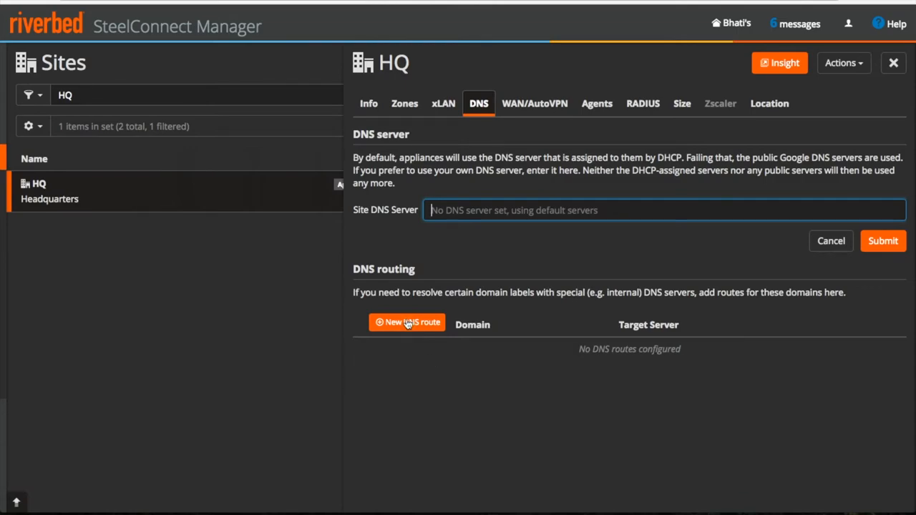
click(406, 322)
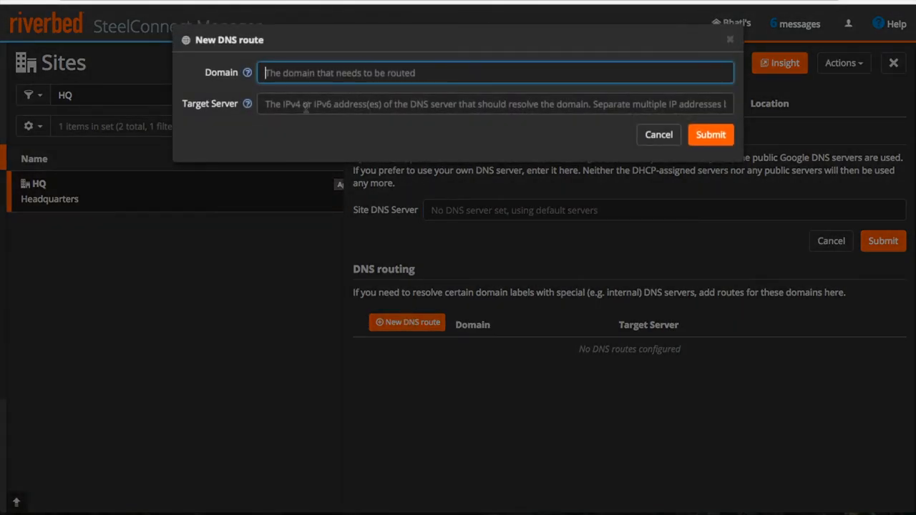
mouse_move(658, 140)
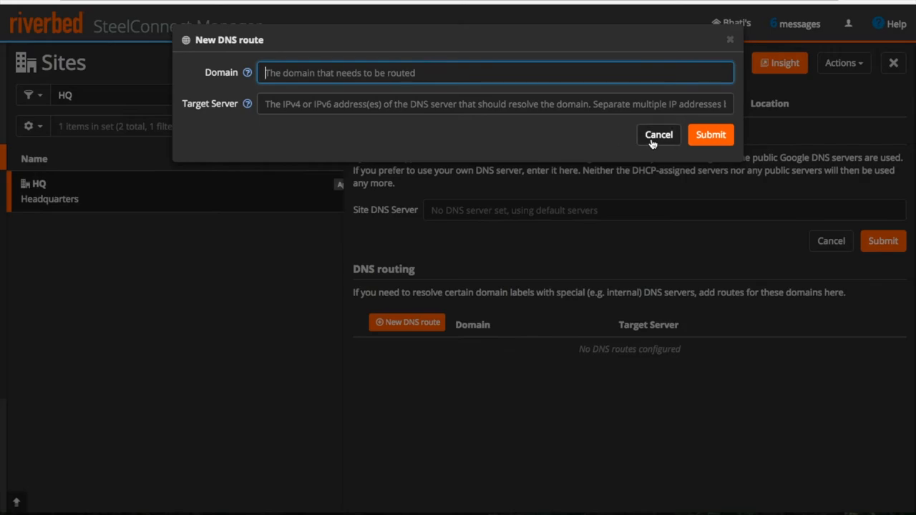
click(658, 135)
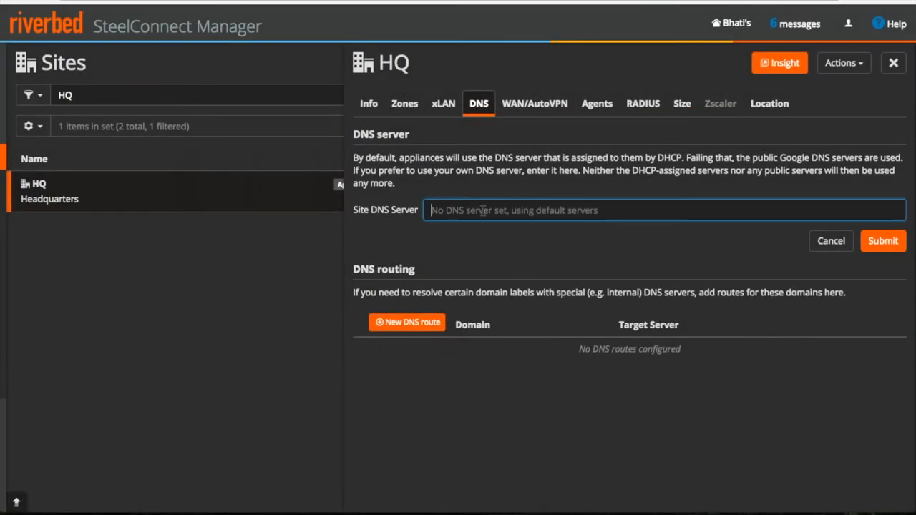
Enter a partial DNS address 8.8.4. and leave it unsaved at the default.
text(8.8.)
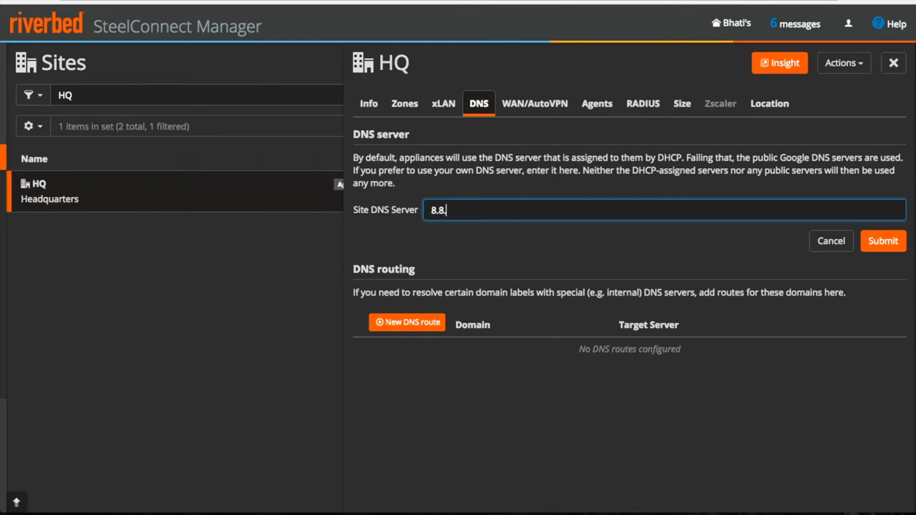
key(Backspace)
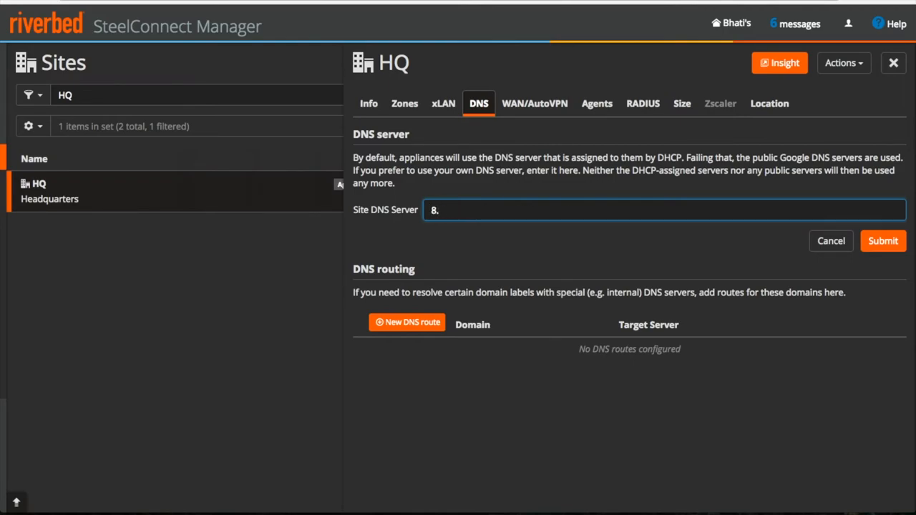
text(8.8.4.)
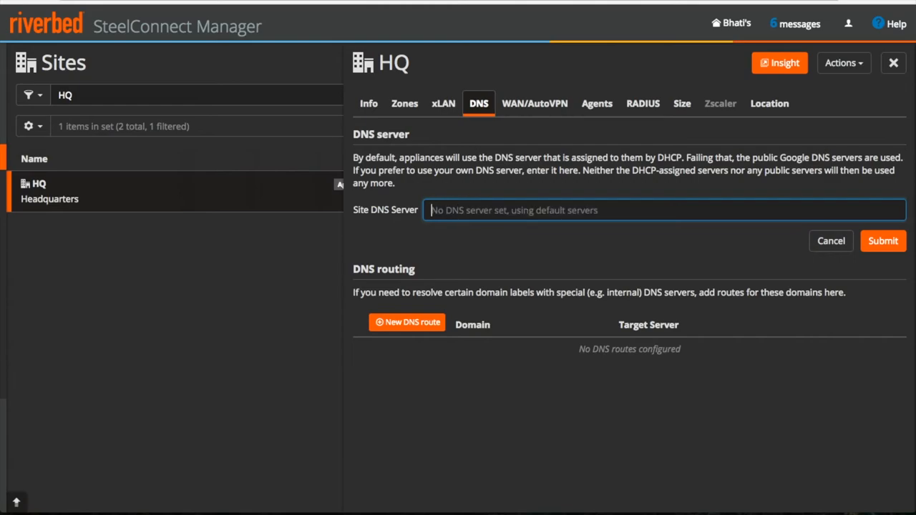
click(535, 103)
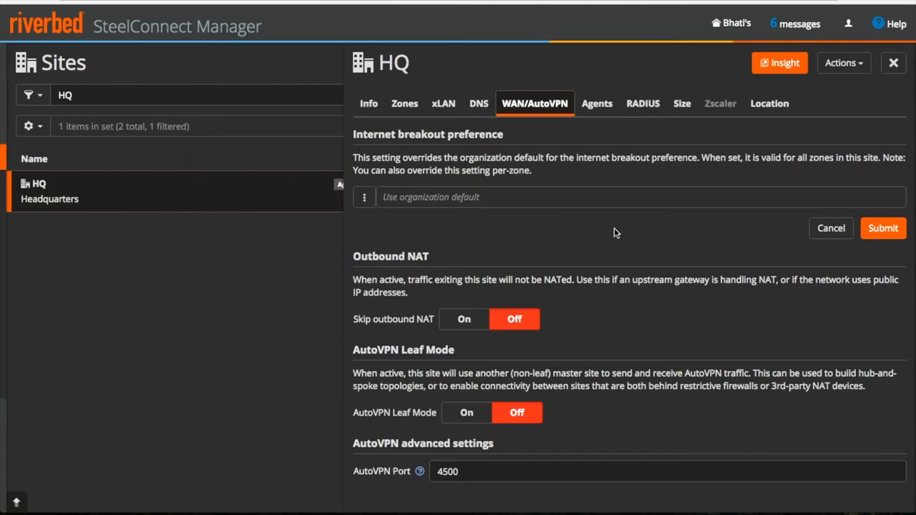
mouse_move(353, 255)
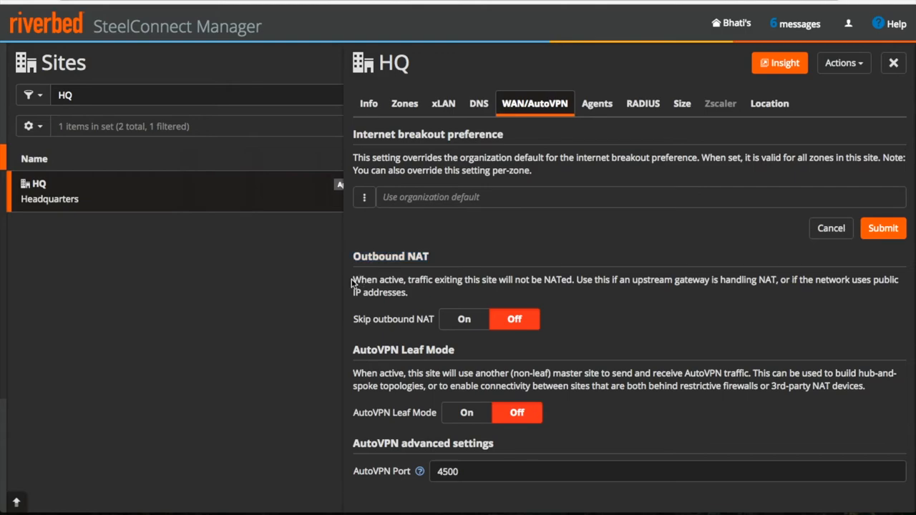
mouse_move(360, 320)
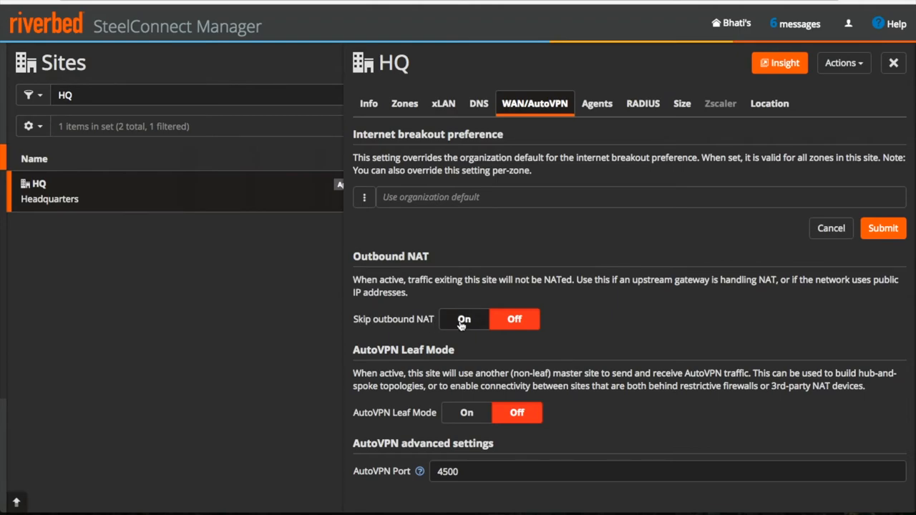
click(515, 291)
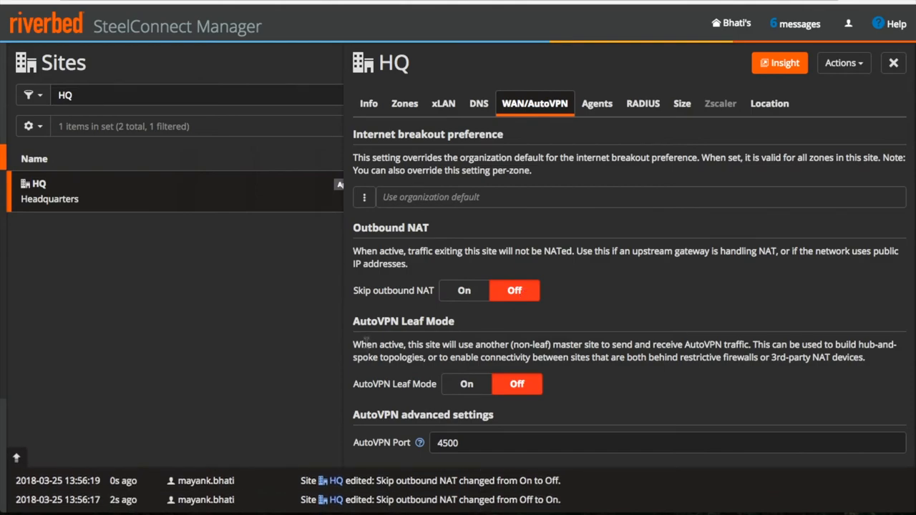
mouse_move(407, 378)
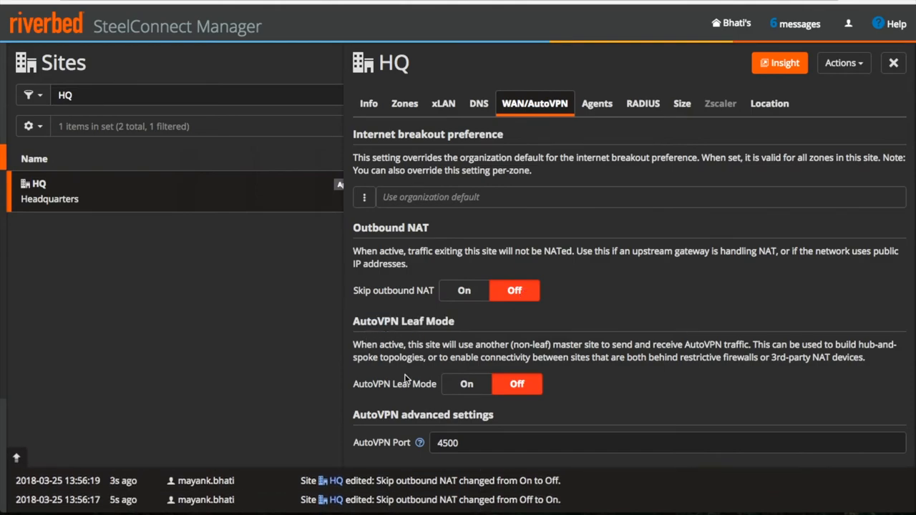
click(467, 383)
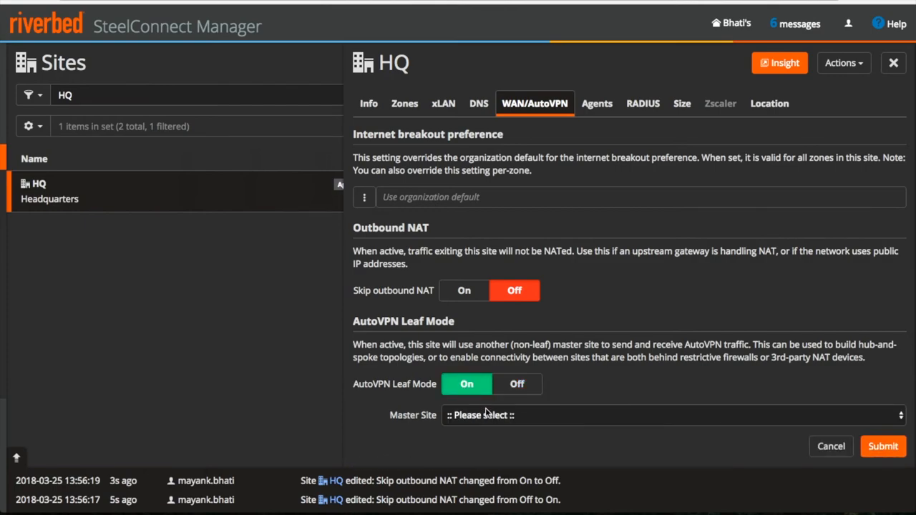
click(673, 415)
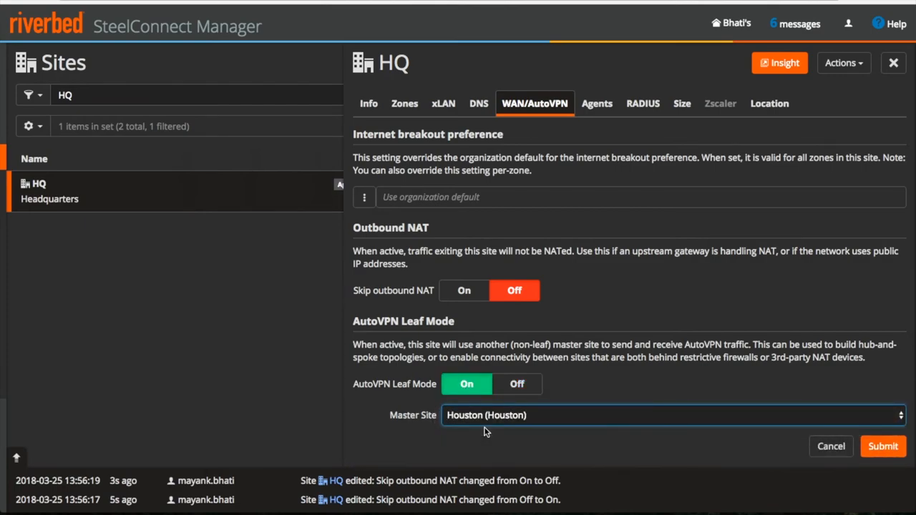
click(516, 383)
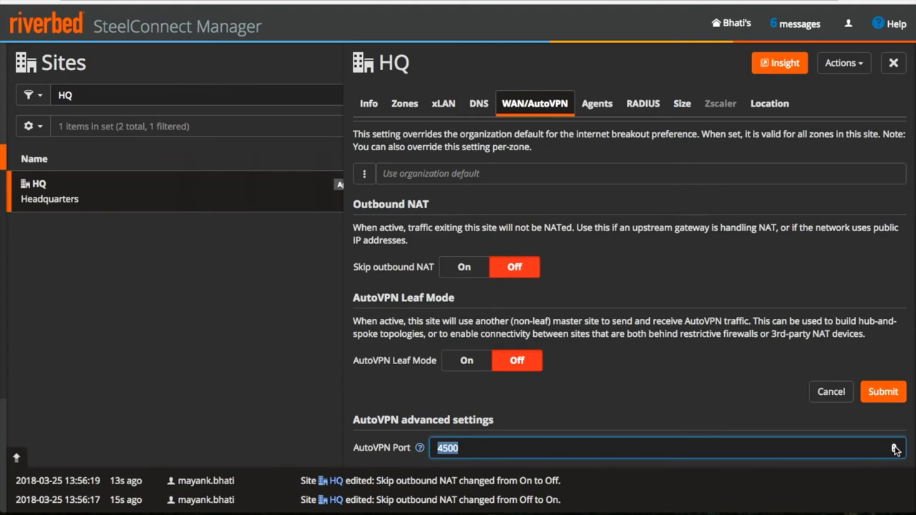
text(4502)
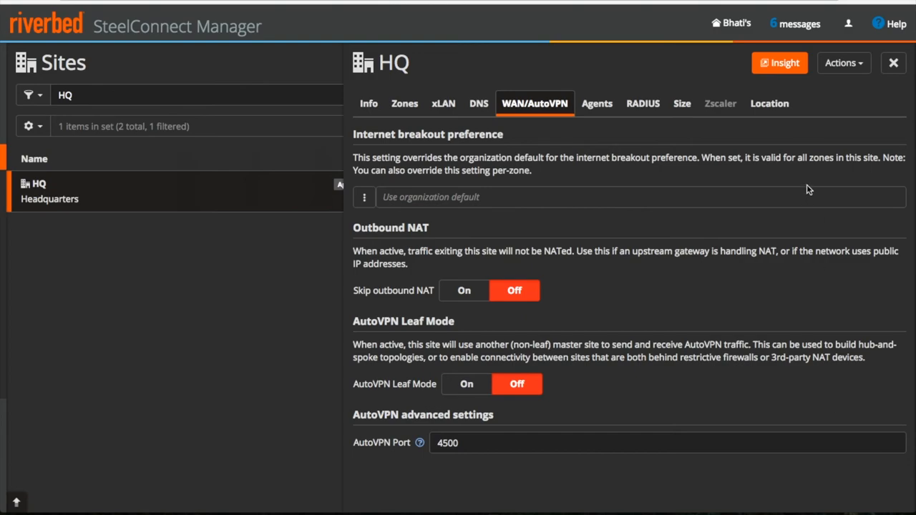
mouse_move(618, 206)
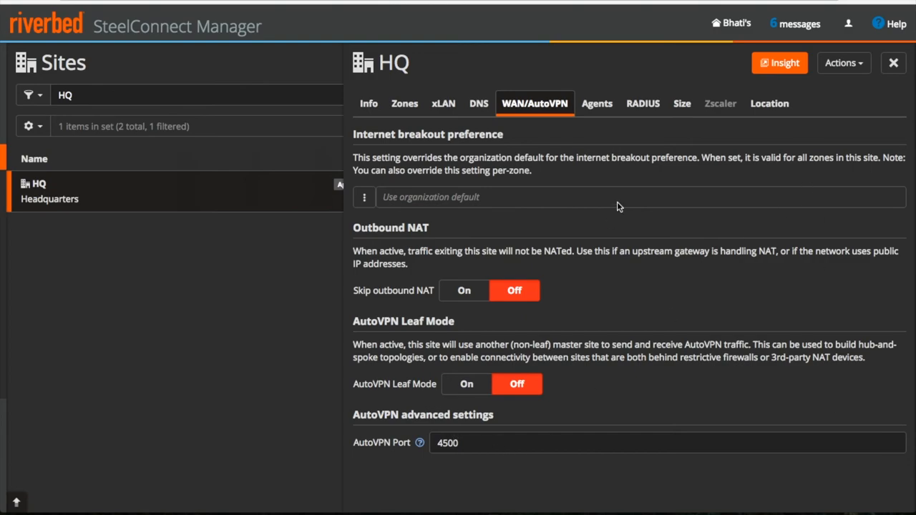
mouse_move(606, 130)
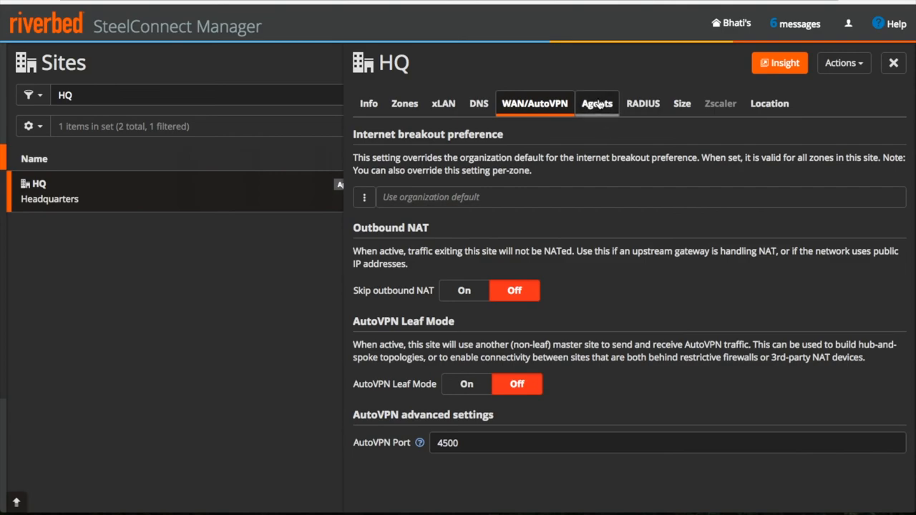
Review HQ's Agents and RADIUS settings, keep site size Medium, and reach the Location details.
click(597, 103)
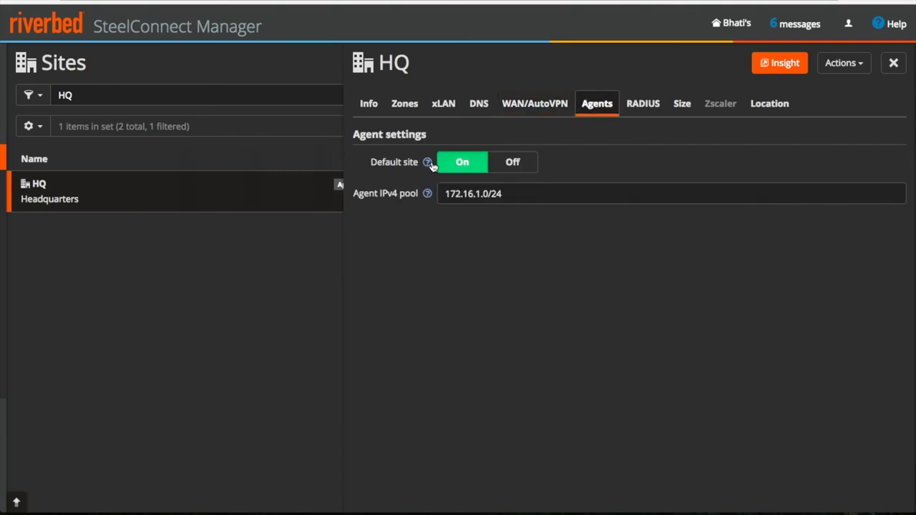
mouse_move(426, 162)
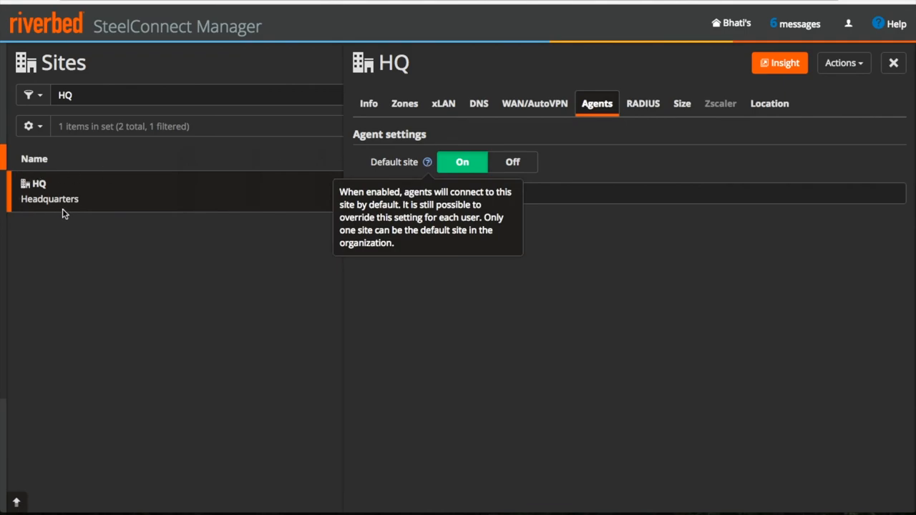
mouse_move(549, 160)
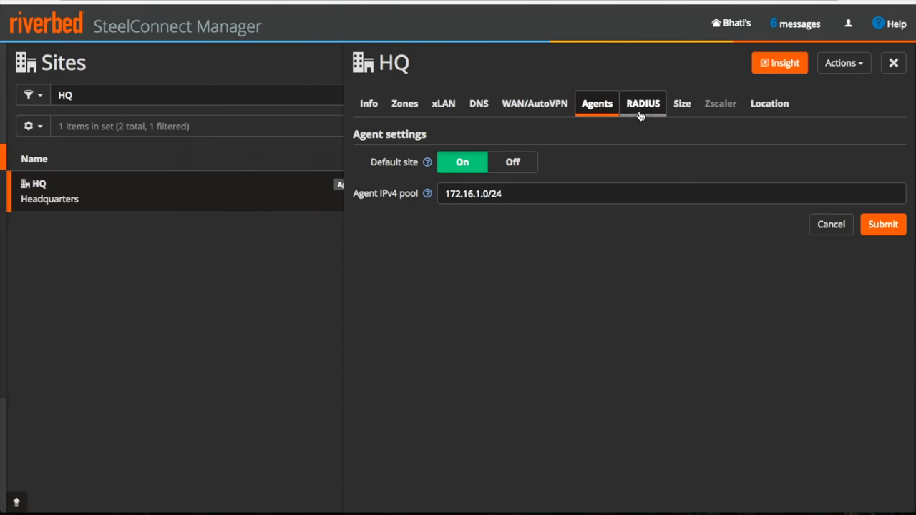
click(642, 103)
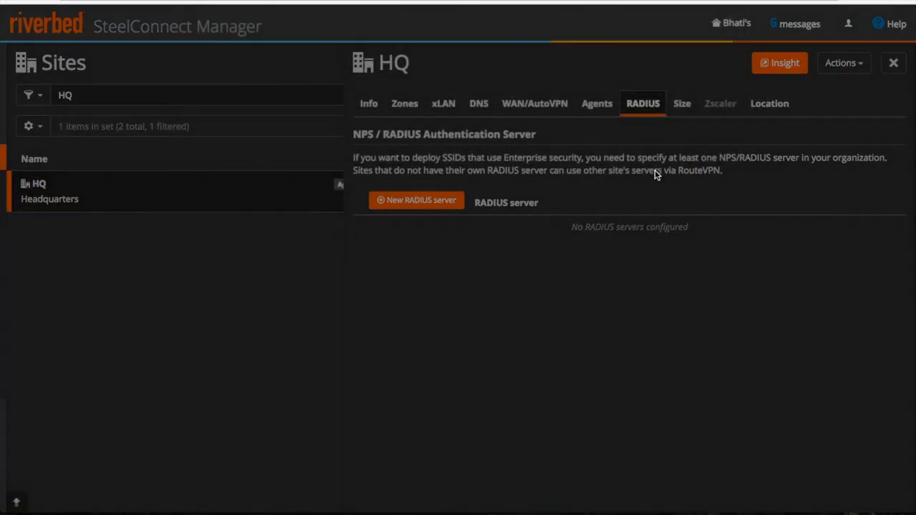
click(681, 103)
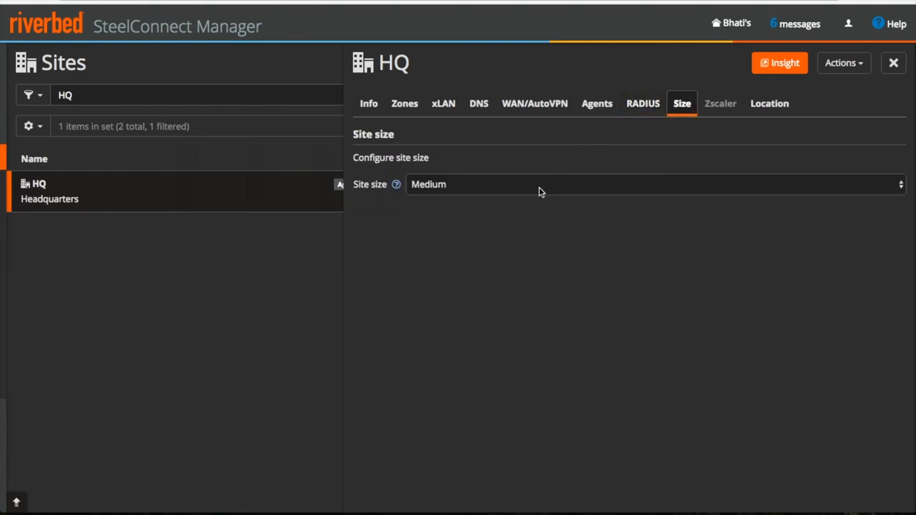
click(651, 183)
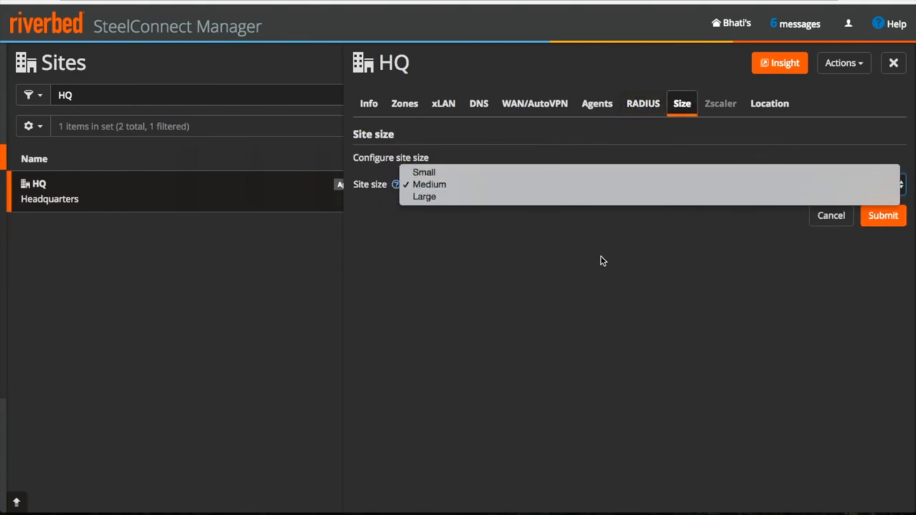
click(428, 183)
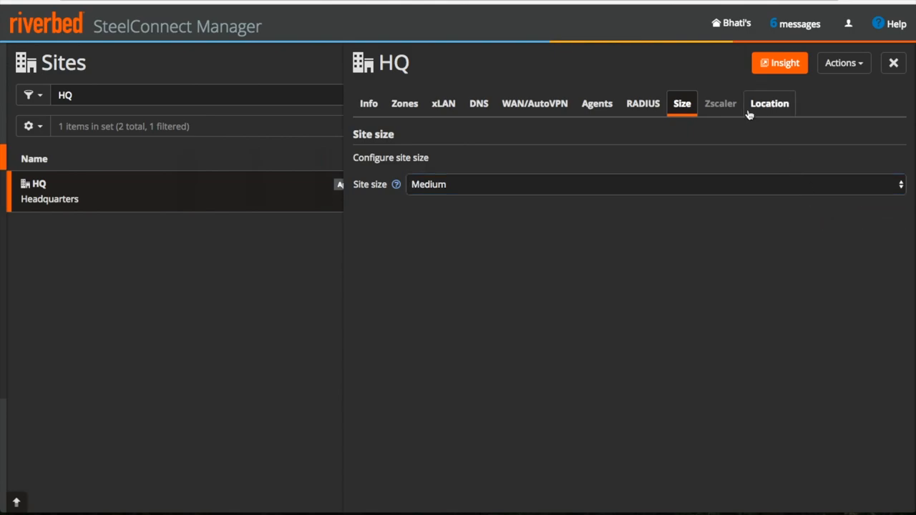
click(770, 103)
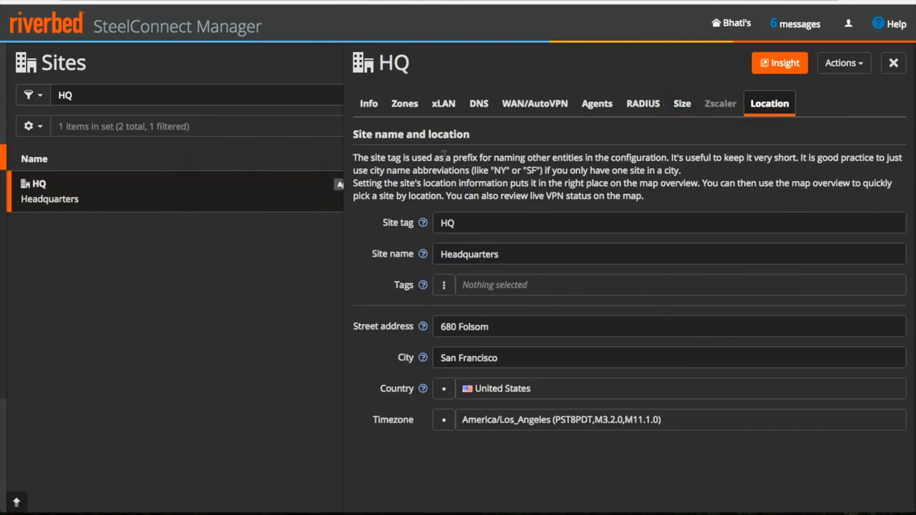